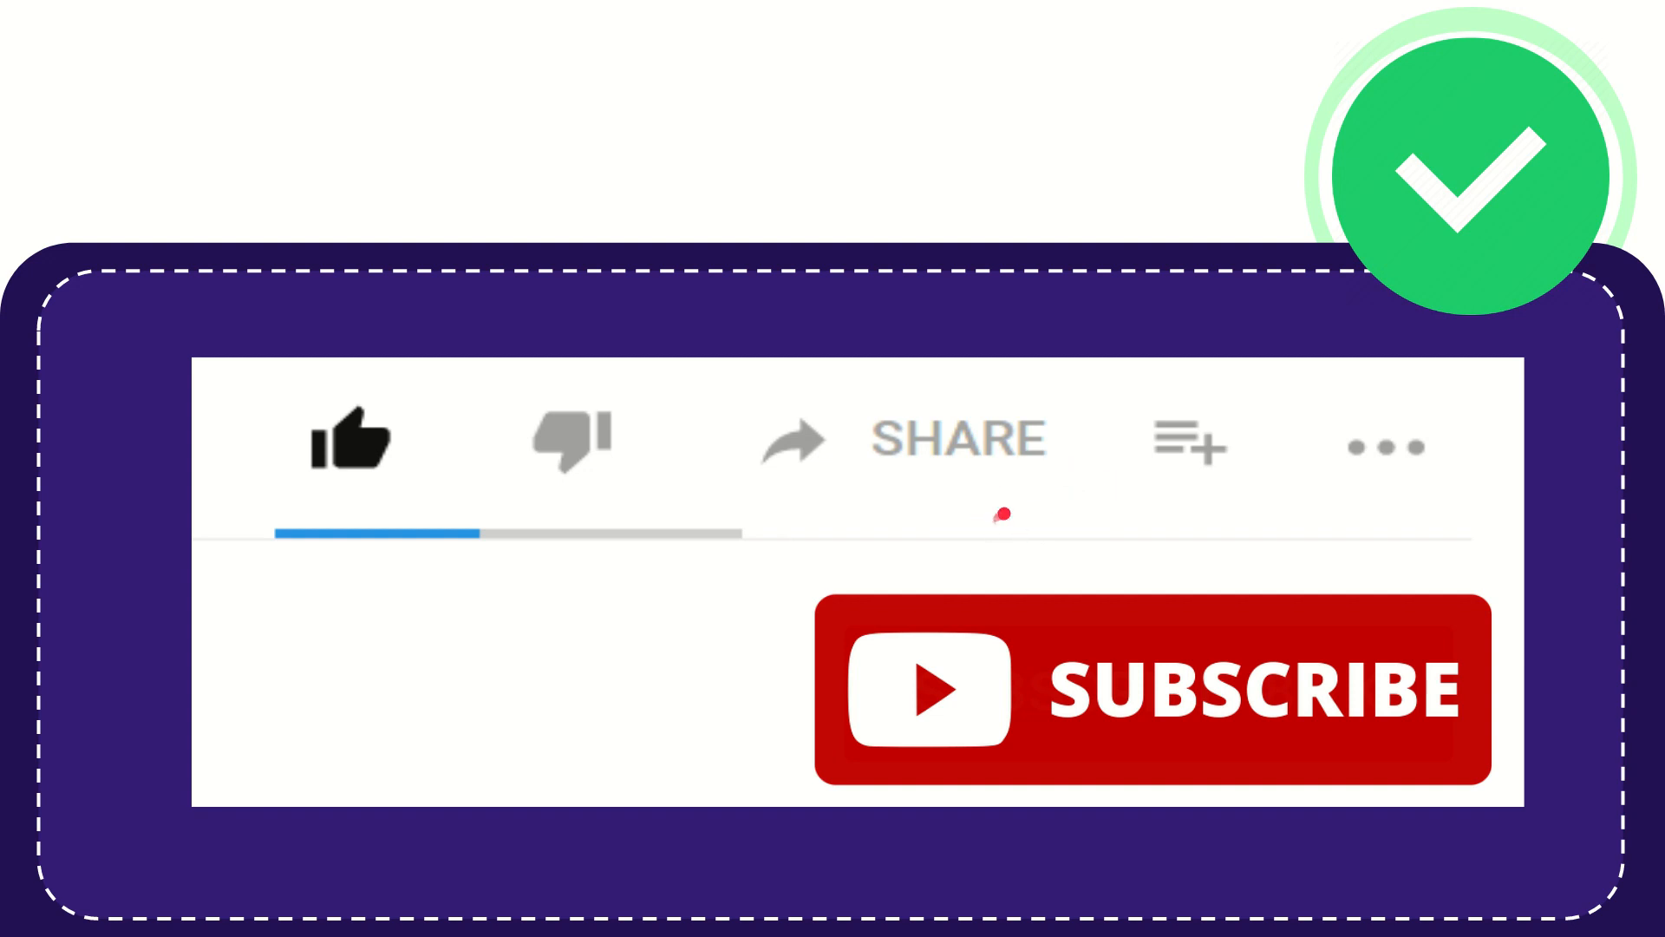
mouse_move(949, 540)
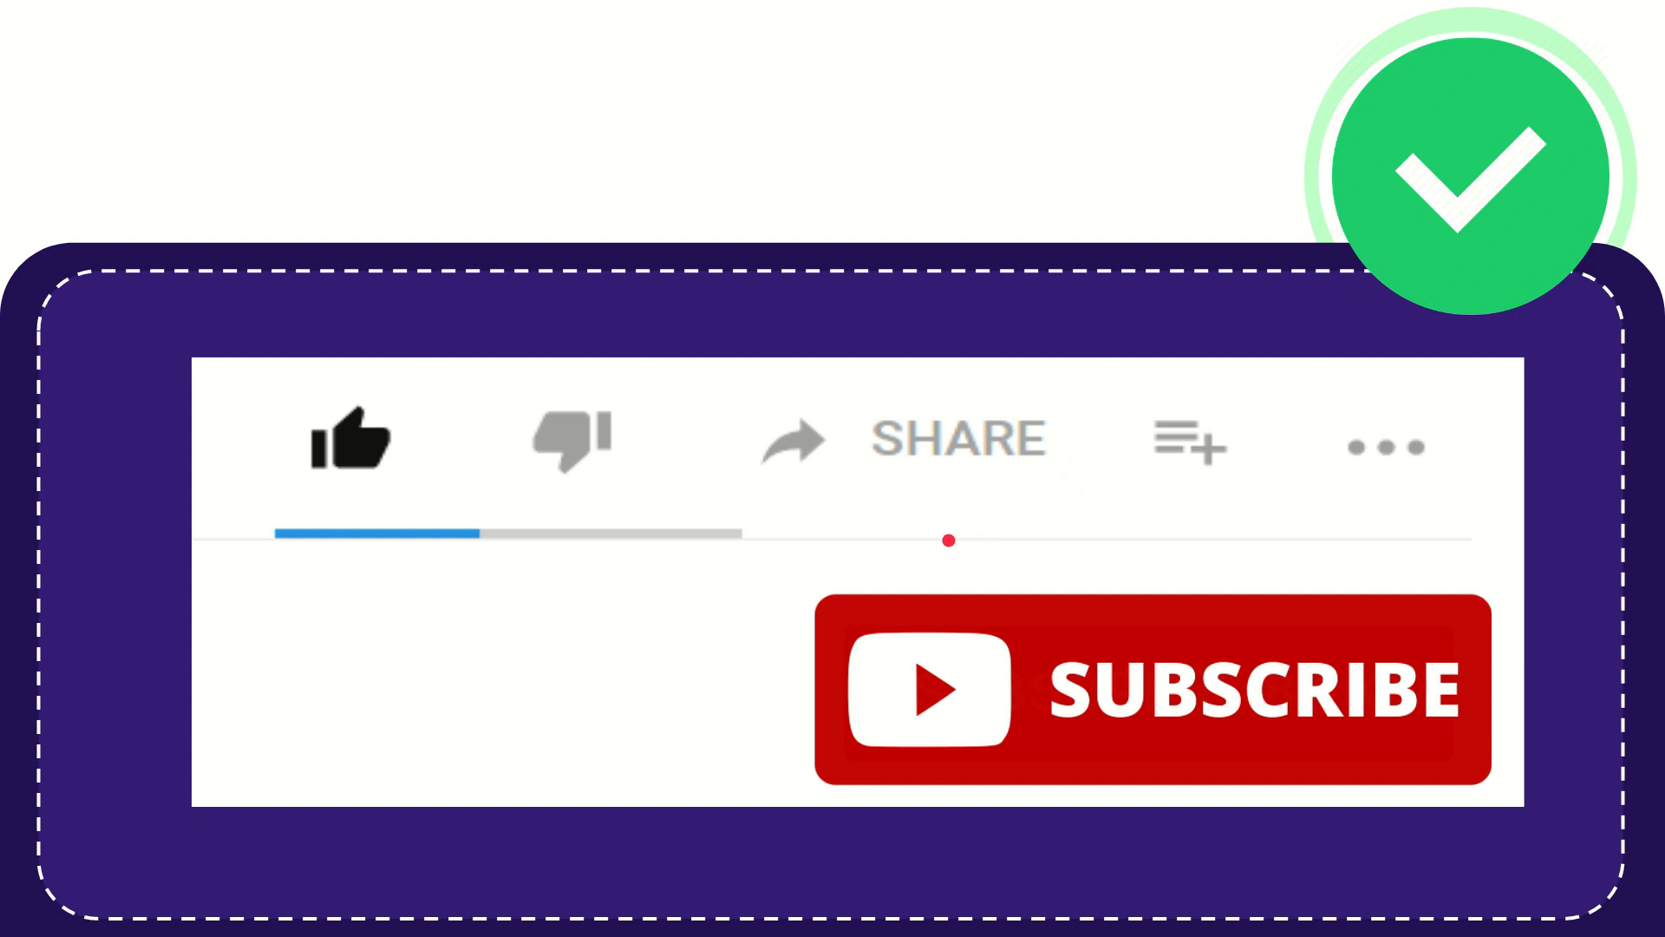